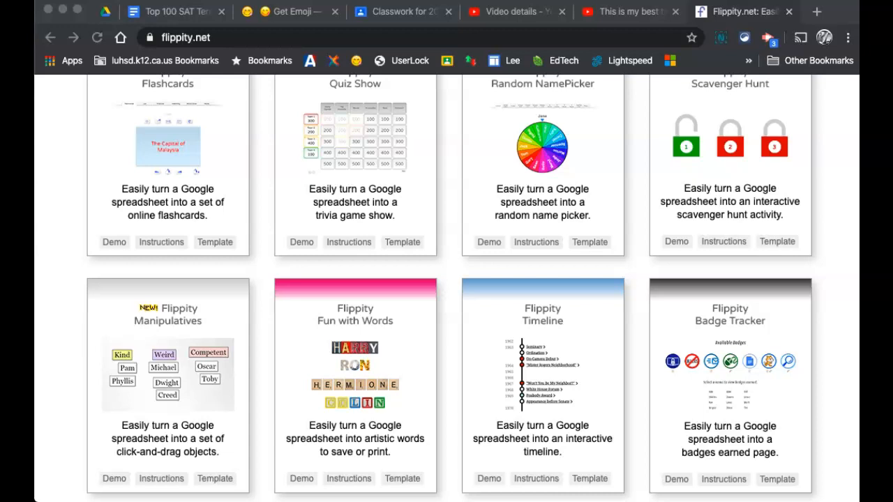
pyautogui.moveTo(142, 325)
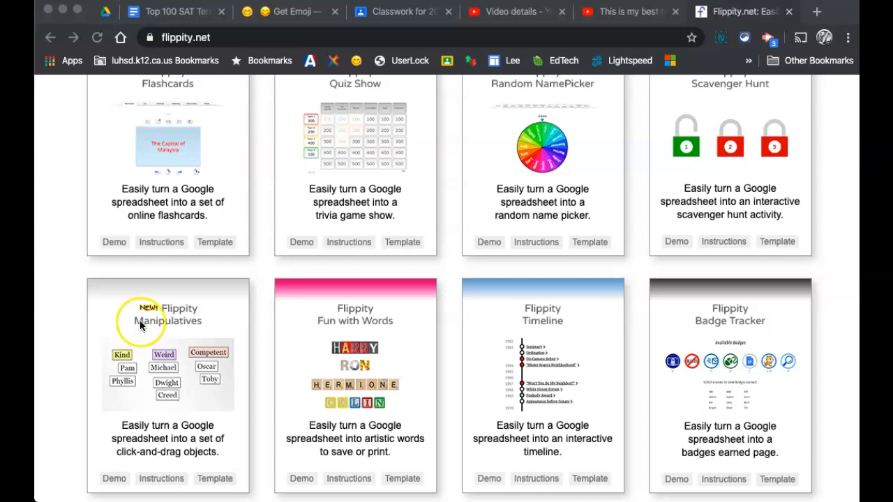
pyautogui.moveTo(431, 272)
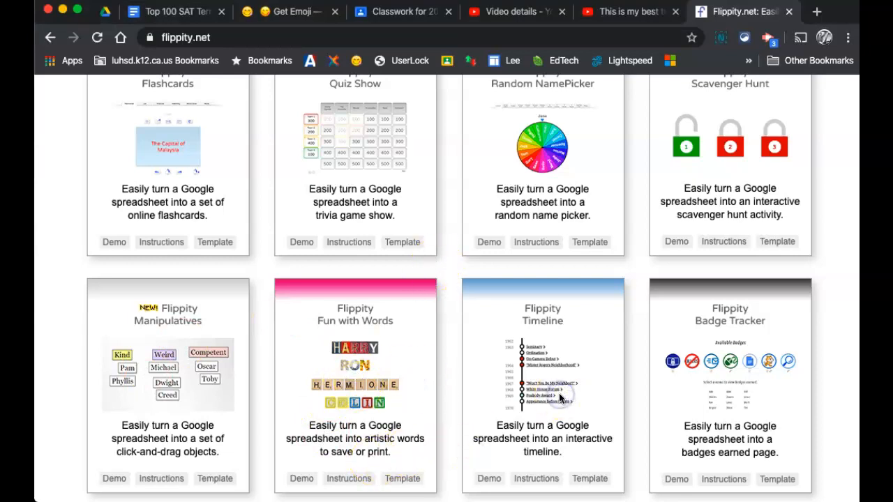
pyautogui.moveTo(591, 433)
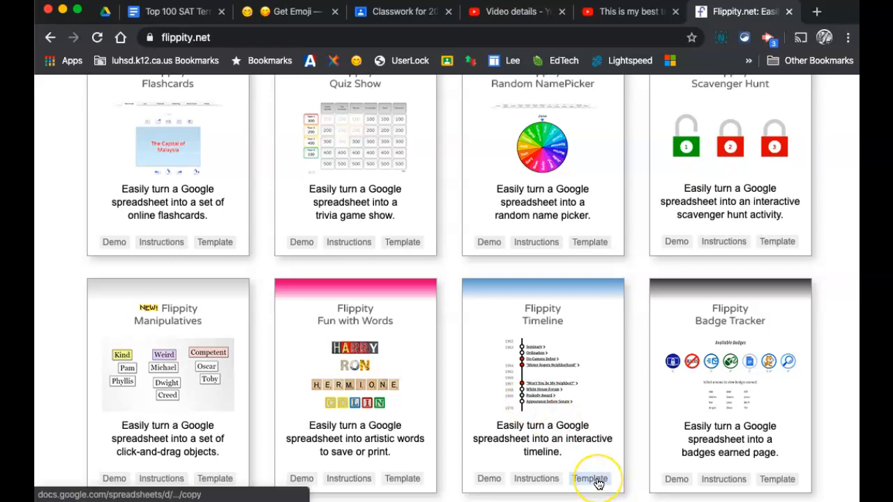
# - Copy the Flippity Timeline Template spreadsheet into your Google Drive
pyautogui.click(589, 479)
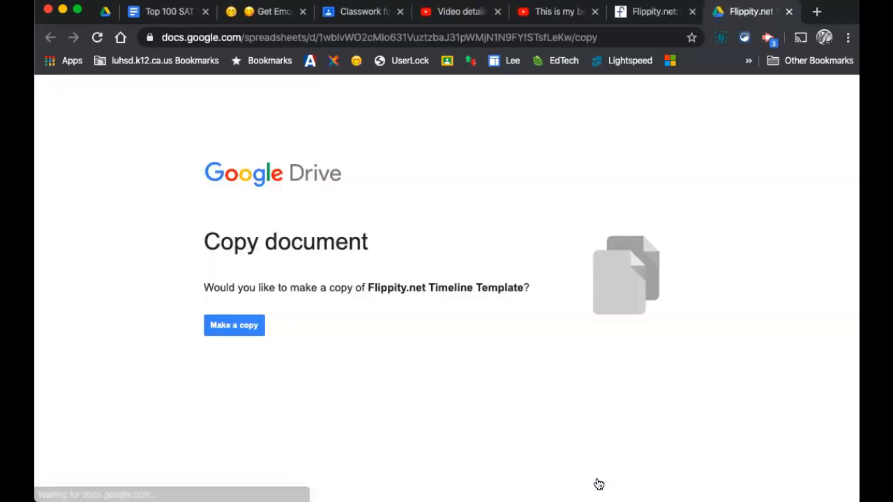
pyautogui.click(233, 325)
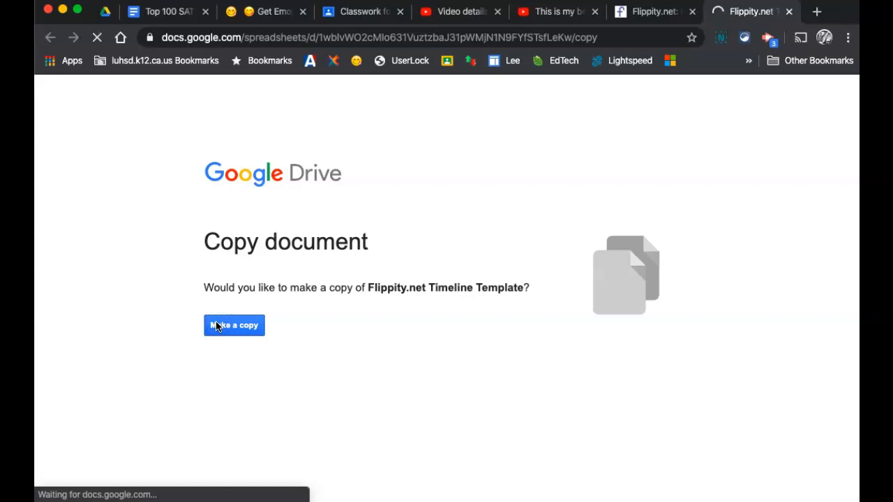
pyautogui.click(233, 325)
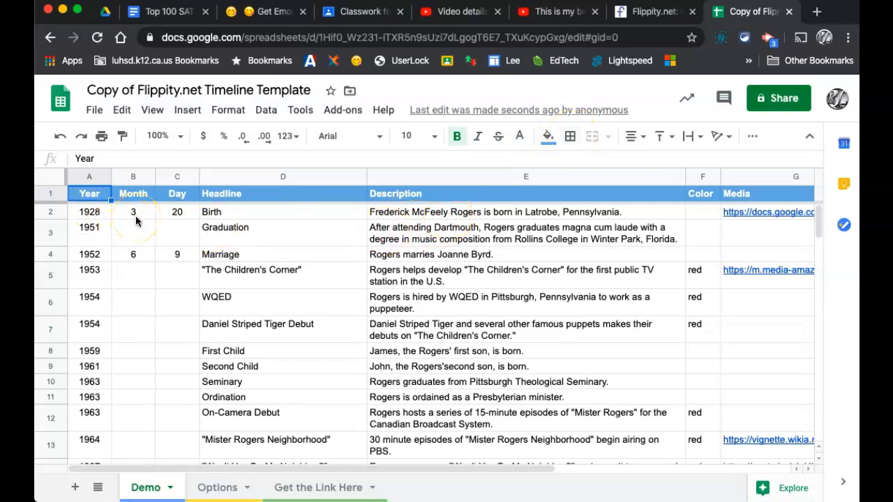
pyautogui.moveTo(282, 219)
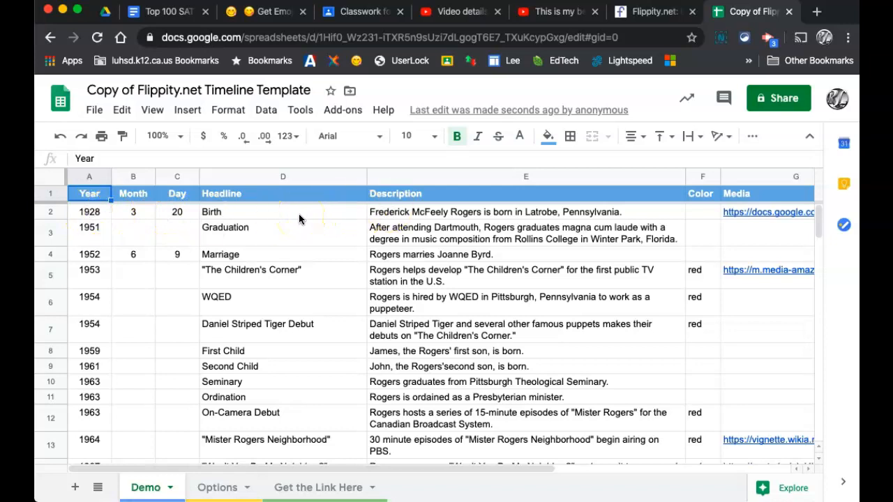
pyautogui.moveTo(650, 11)
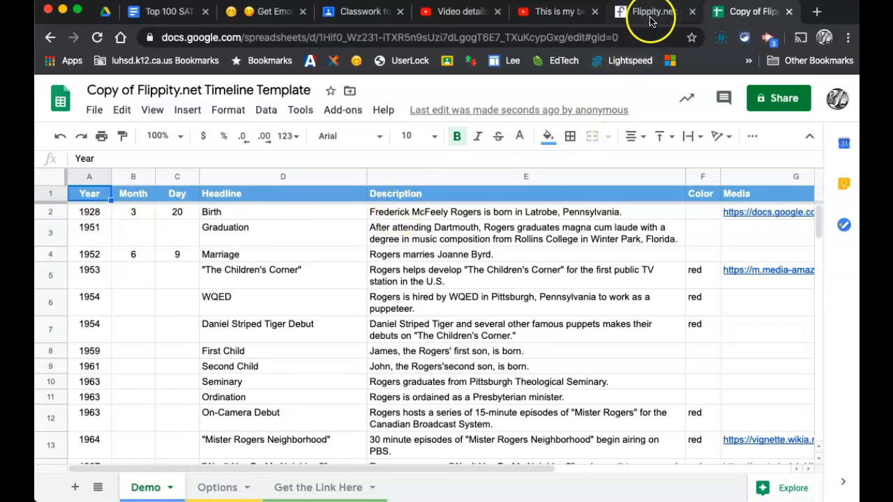
# - Open the Mr. Rogers Timeline demo and expand the Birth event's details
pyautogui.click(648, 12)
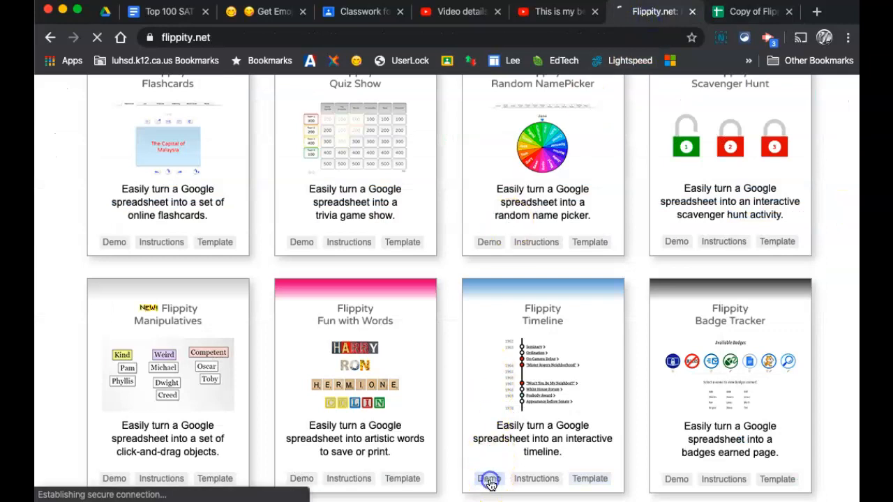
pyautogui.click(488, 478)
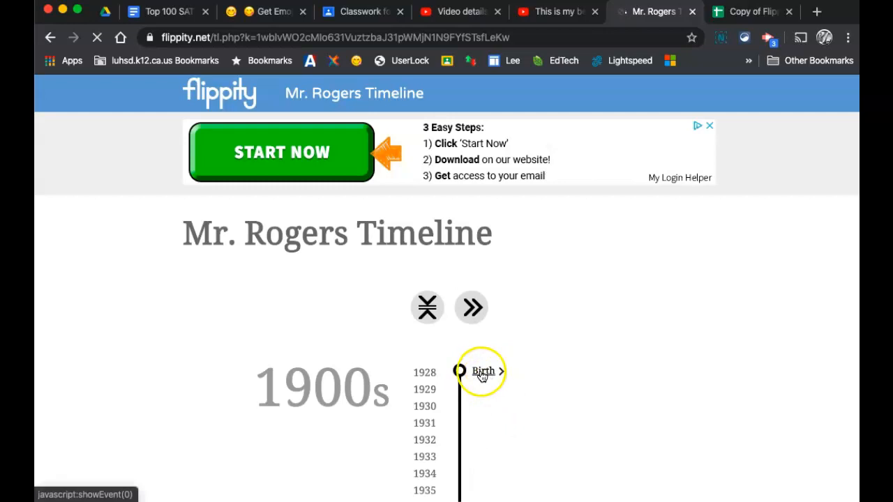
pyautogui.click(483, 371)
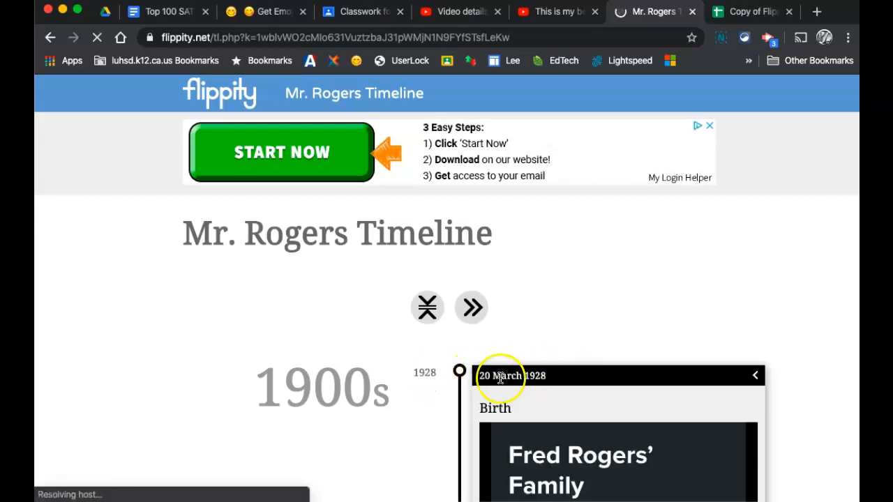
pyautogui.scroll(-3)
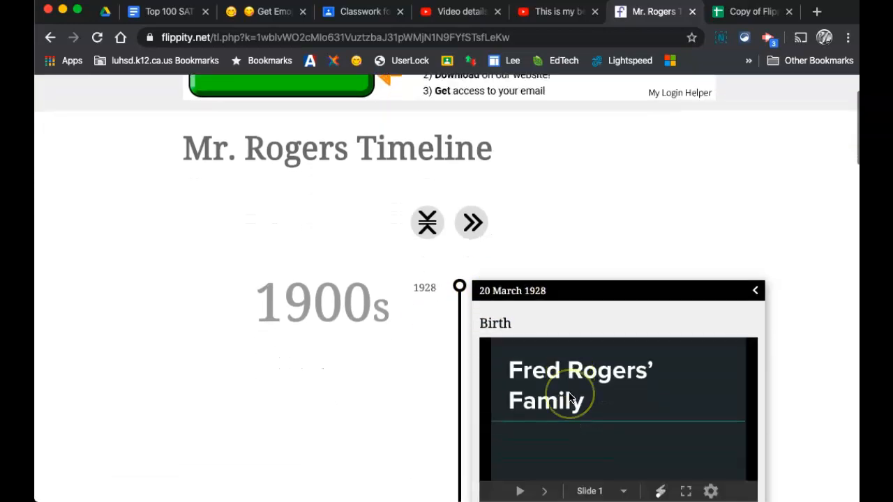
pyautogui.scroll(-3)
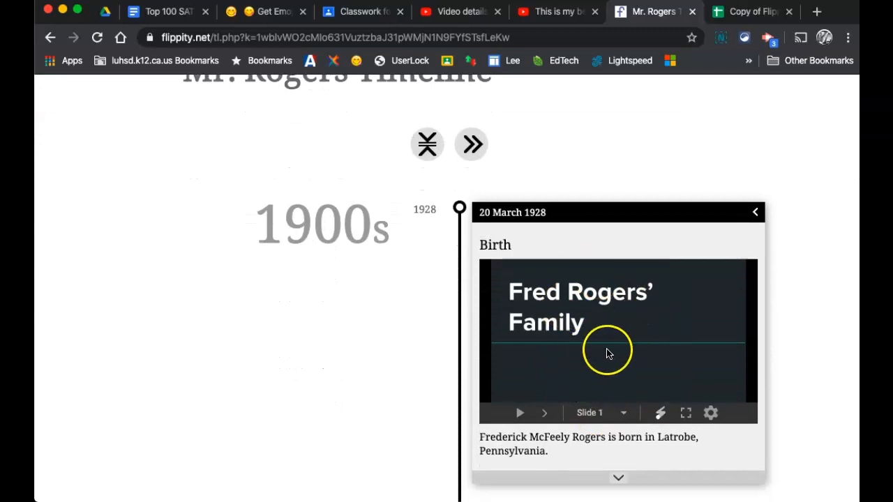
# - Compare the copied spreadsheet against the demo, browsing the later timeline events
pyautogui.click(749, 11)
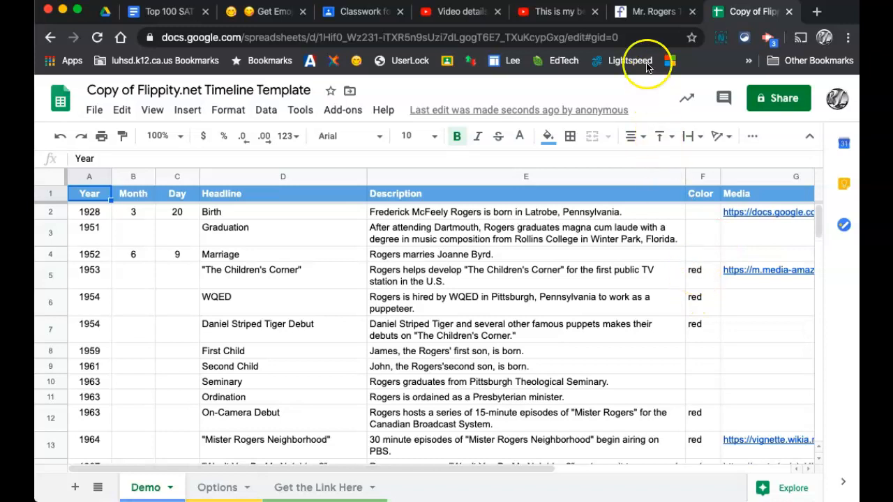
pyautogui.click(652, 11)
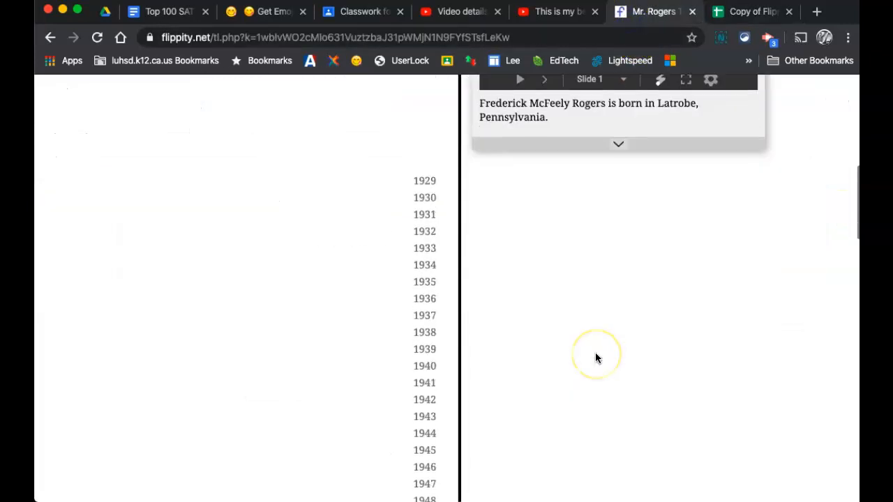
pyautogui.scroll(-3)
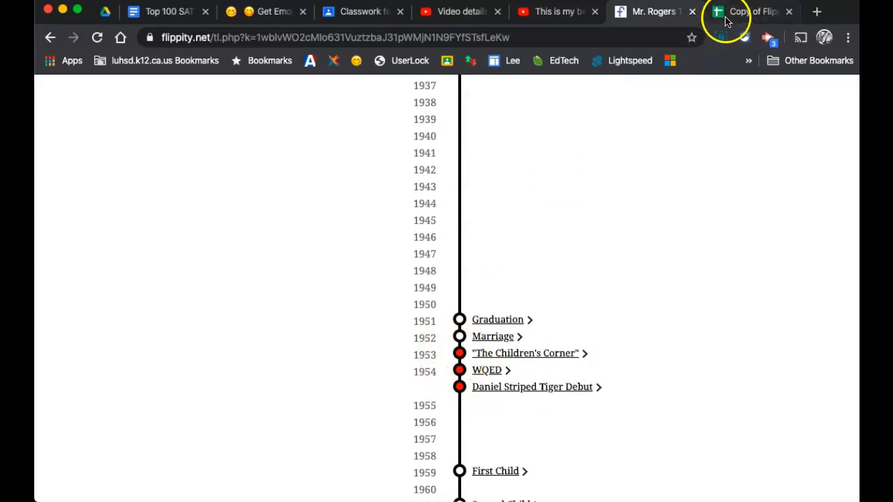
# - Describe the 1901 Lemoore High School opening in row 2 and set row 3 to 1904 First Graduating Class
pyautogui.click(747, 11)
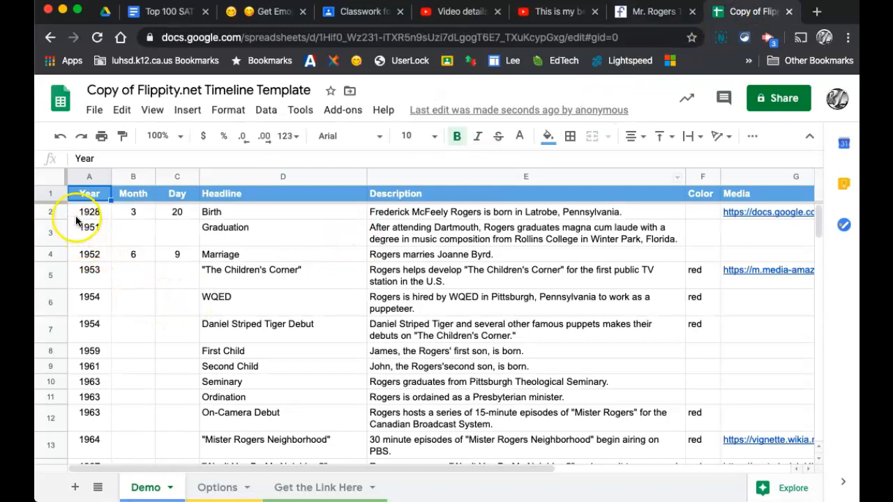
pyautogui.click(88, 212)
pyautogui.write('1901')
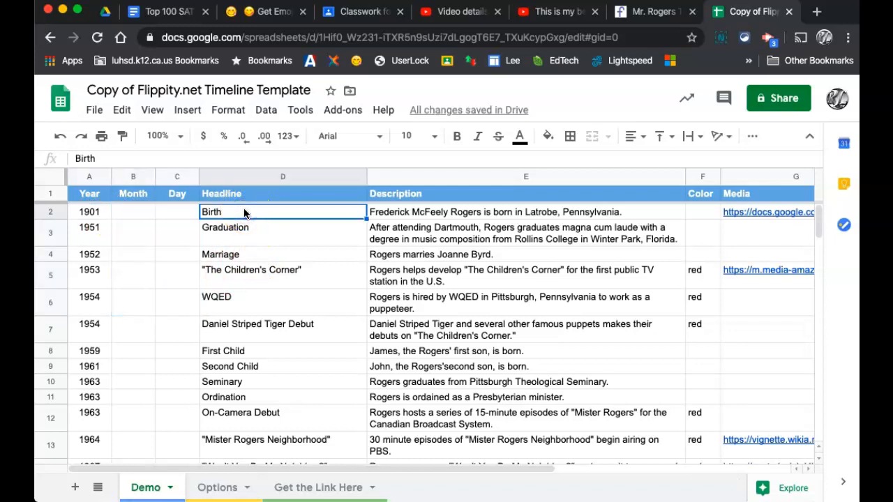
pyautogui.write('L')
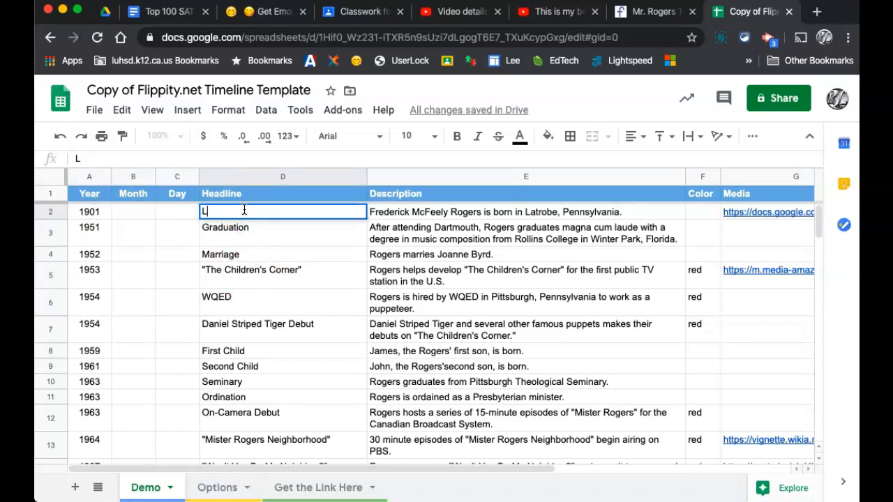
pyautogui.write('emoore High School Opened')
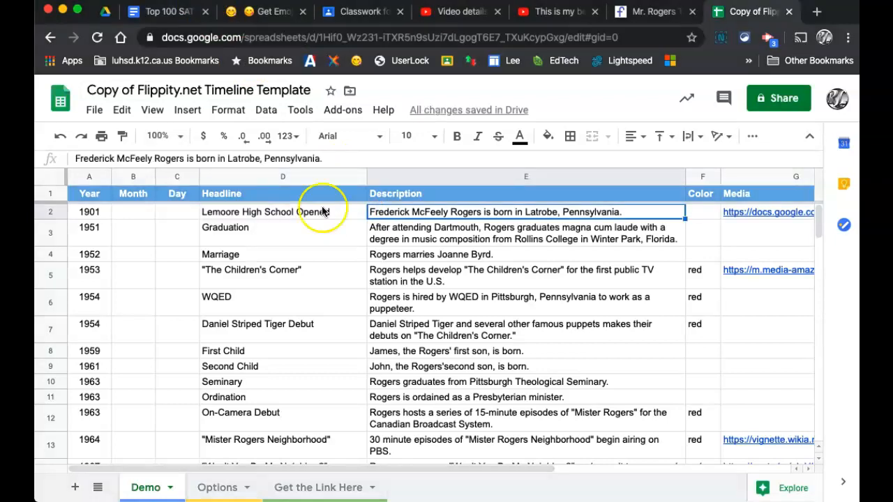
pyautogui.write('LHS openened with 35 students as')
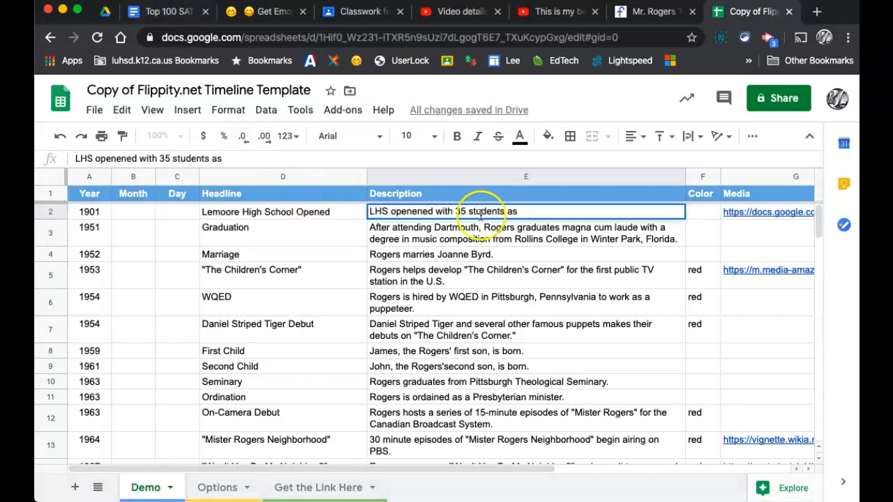
pyautogui.write('fresnm')
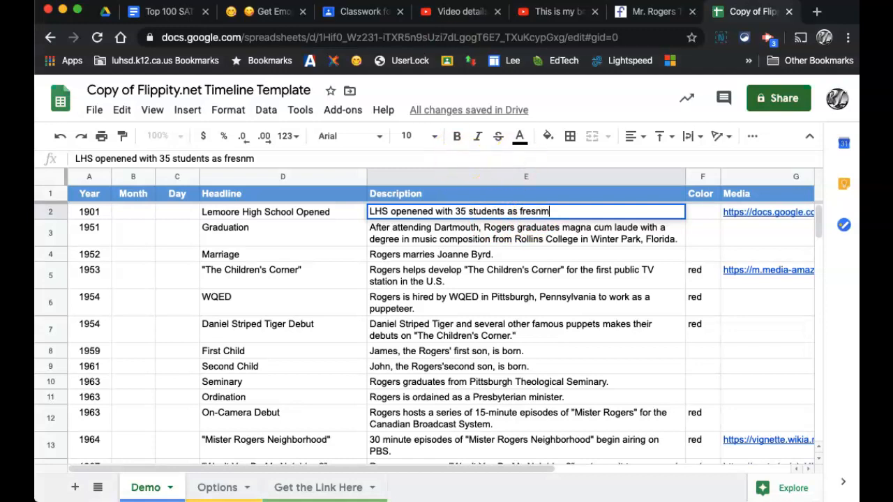
pyautogui.press('Backspace')
pyautogui.write('hmen in downtown Lemoore')
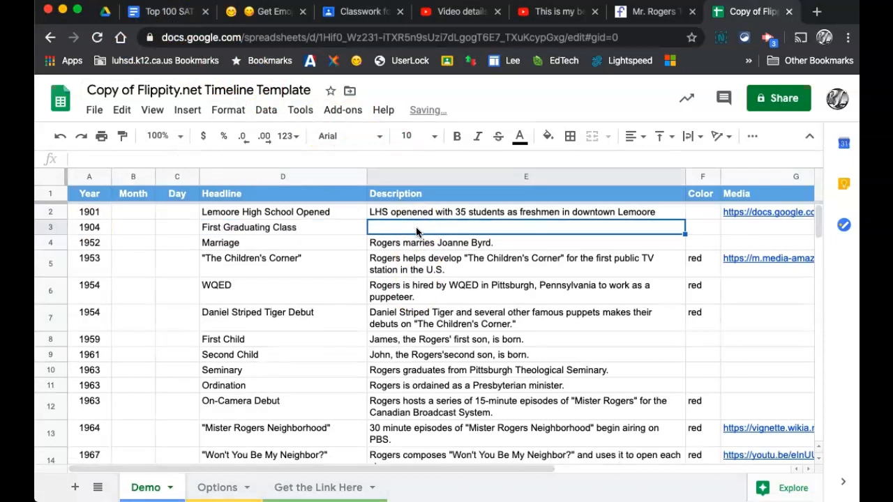
# - Clear the leftover Mr. Rogers rows 4–34 and go to the Get the Link Here sheet
pyautogui.click(89, 242)
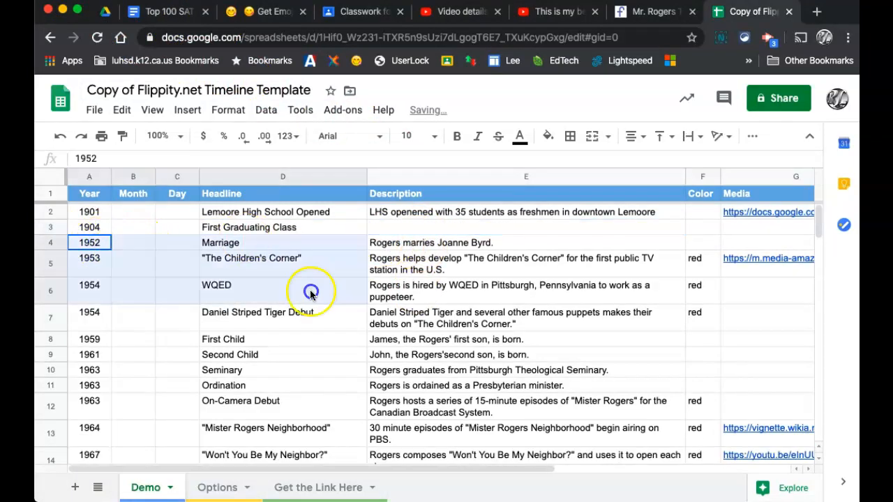
pyautogui.scroll(-3)
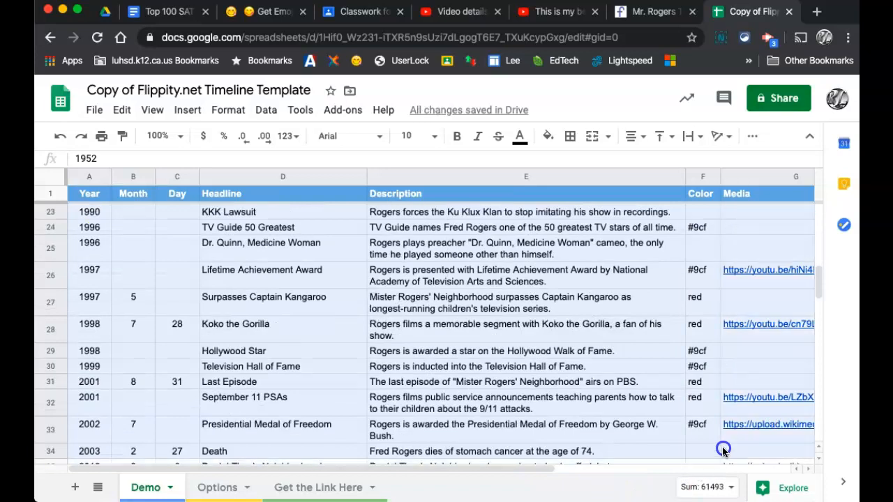
pyautogui.scroll(-3)
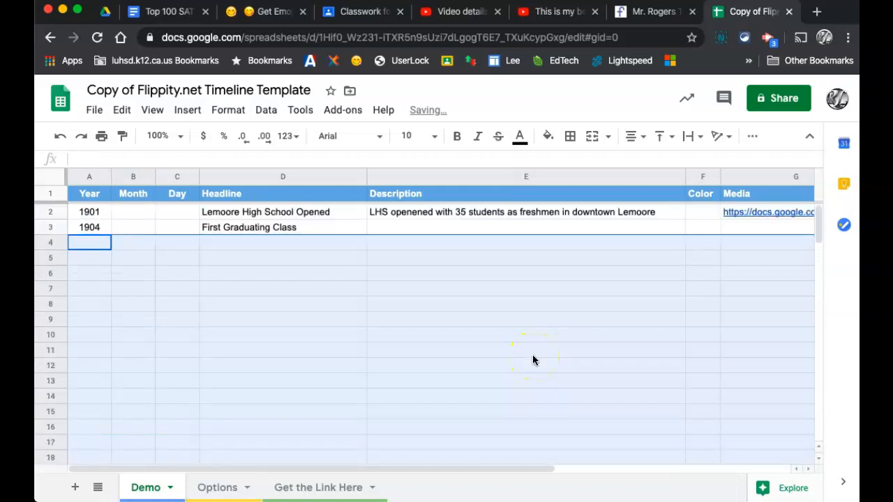
pyautogui.click(318, 487)
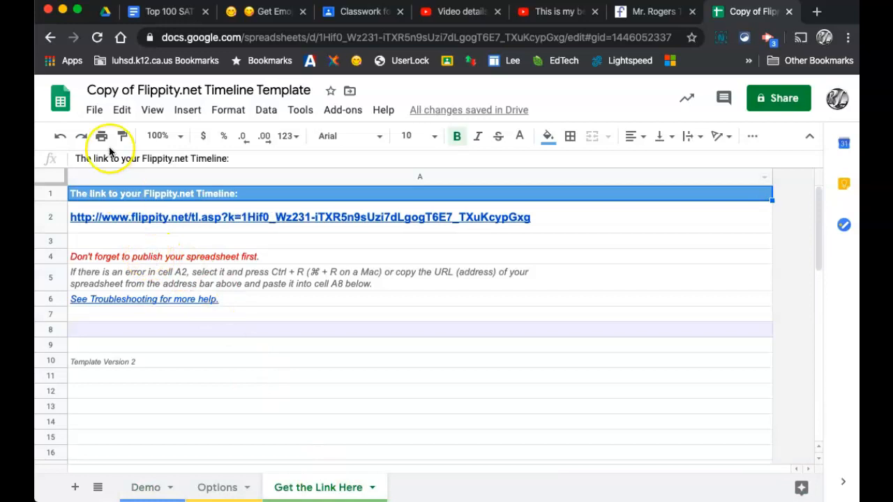
# - Publish the entire document to the web as a web page, then follow the Flippity link
pyautogui.click(95, 110)
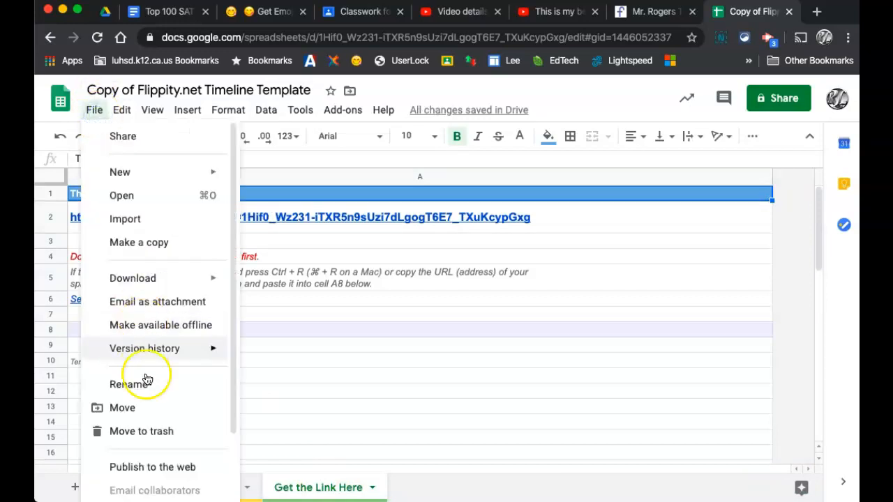
pyautogui.click(152, 466)
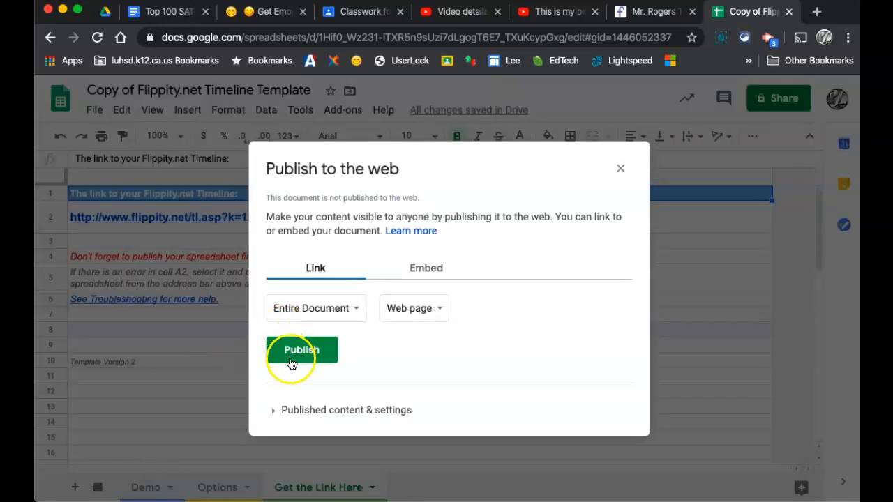
pyautogui.click(301, 350)
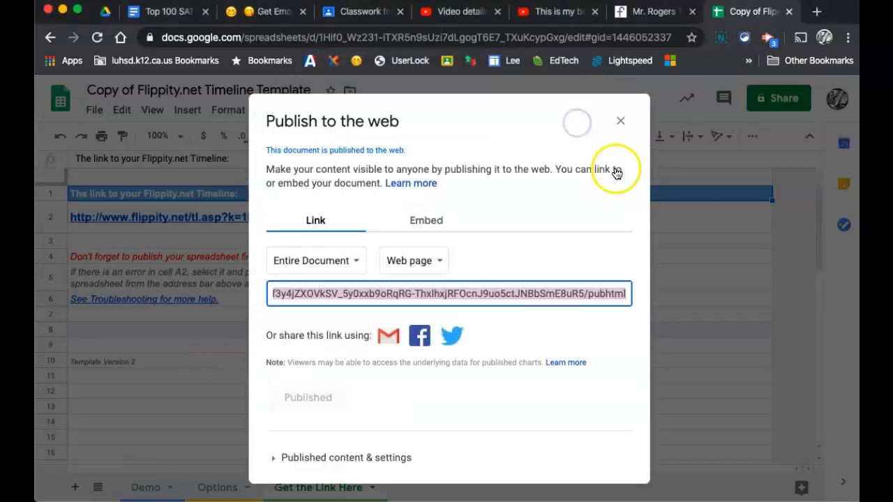
pyautogui.click(620, 120)
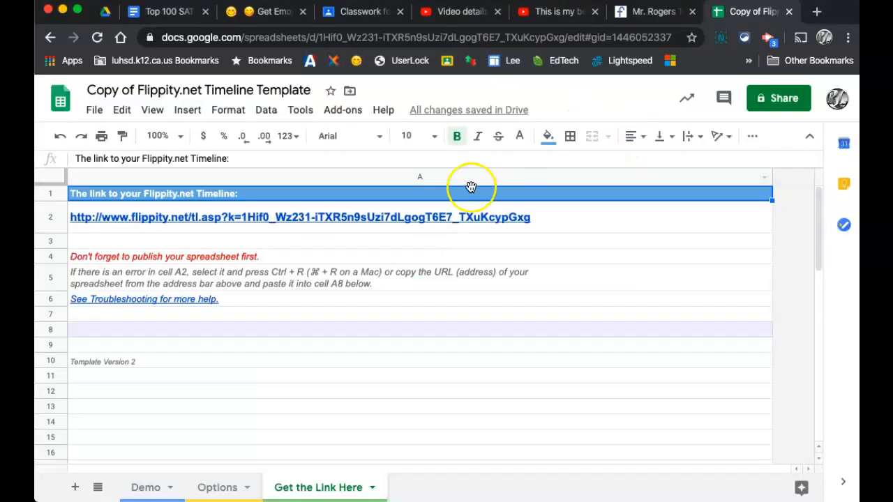
pyautogui.click(300, 217)
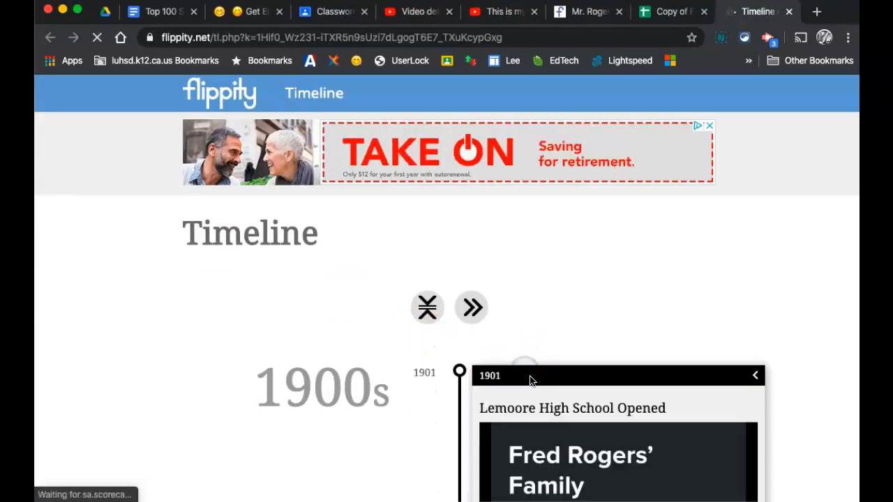
# - Scroll the Flippity timeline to view the 1901 Lemoore High School Opened event
pyautogui.scroll(-3)
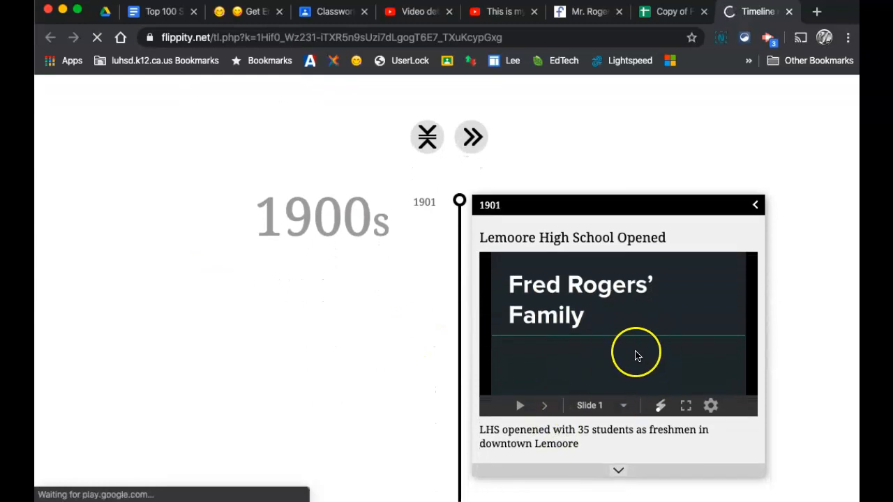
pyautogui.scroll(-3)
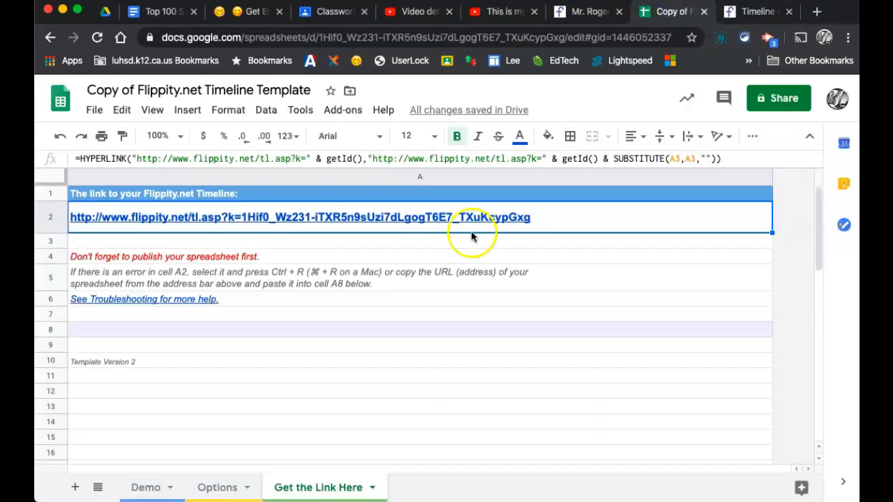
# - Remove the presentation link from the Media cell G2 on the Demo sheet
pyautogui.click(145, 486)
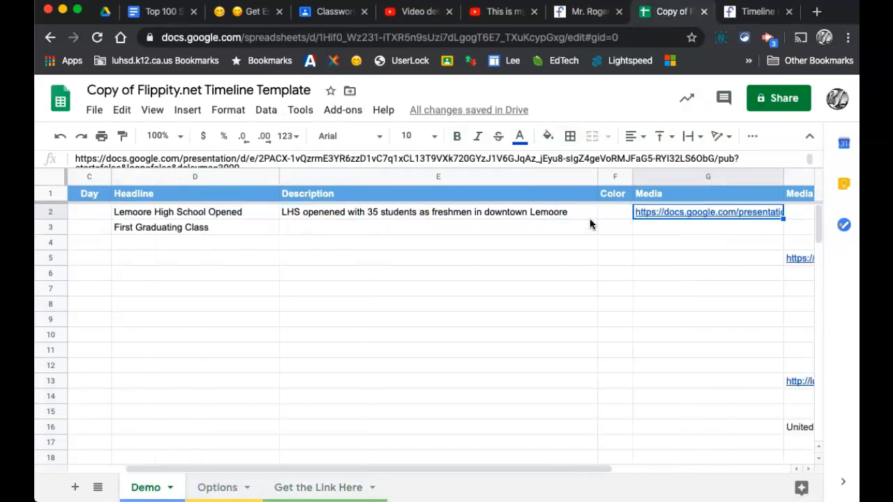
pyautogui.click(798, 230)
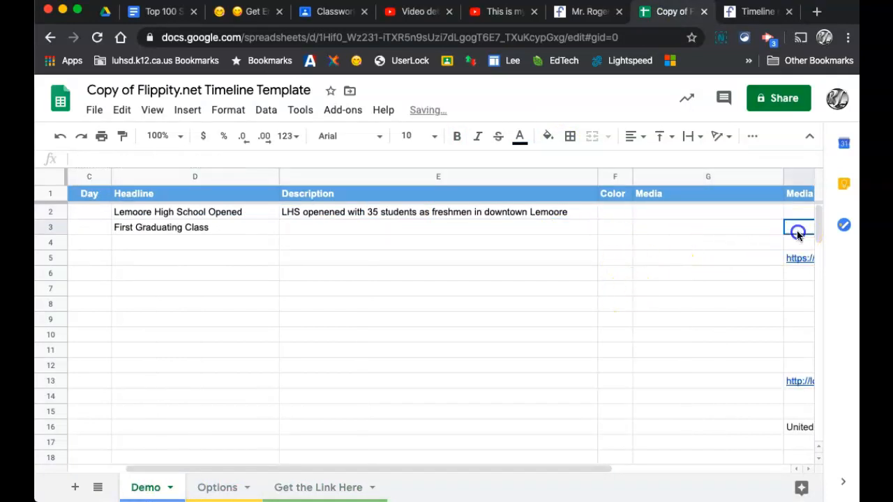
pyautogui.scroll(-3)
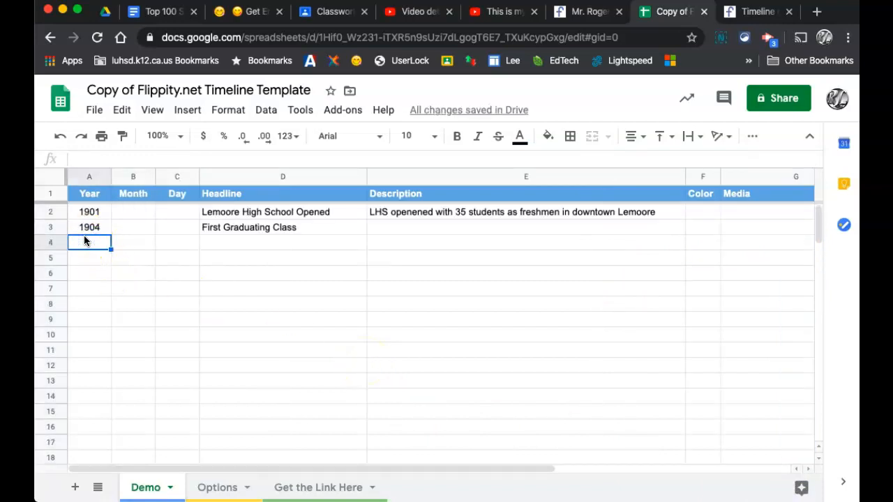
# - Add event 1953 'Agricultural Building was completed' in row 4 and check the timeline
pyautogui.write('1')
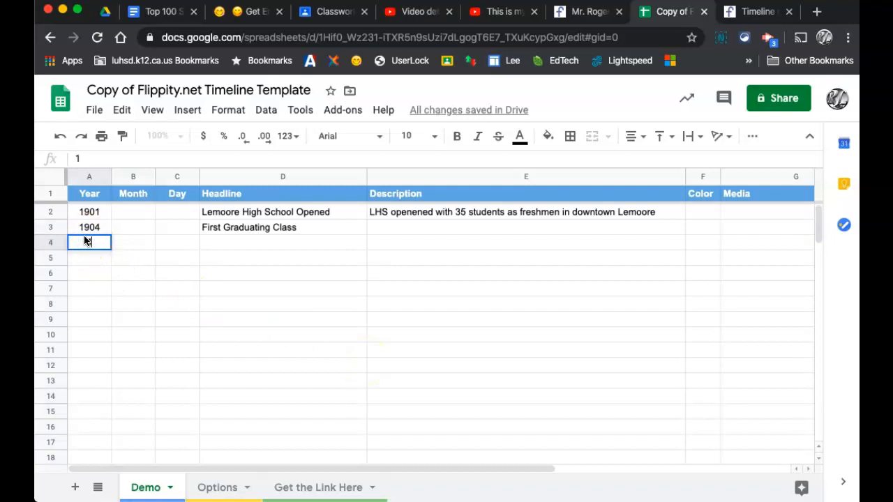
pyautogui.write('1953')
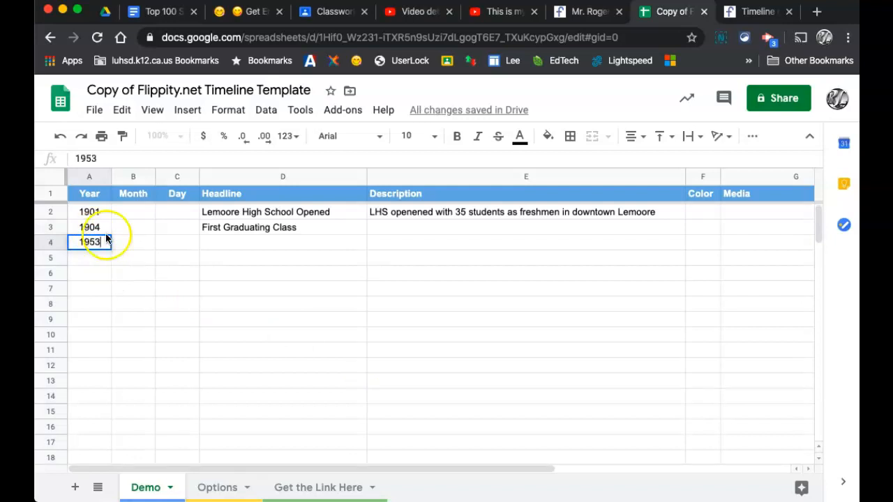
pyautogui.write('Agricultural Building was completed')
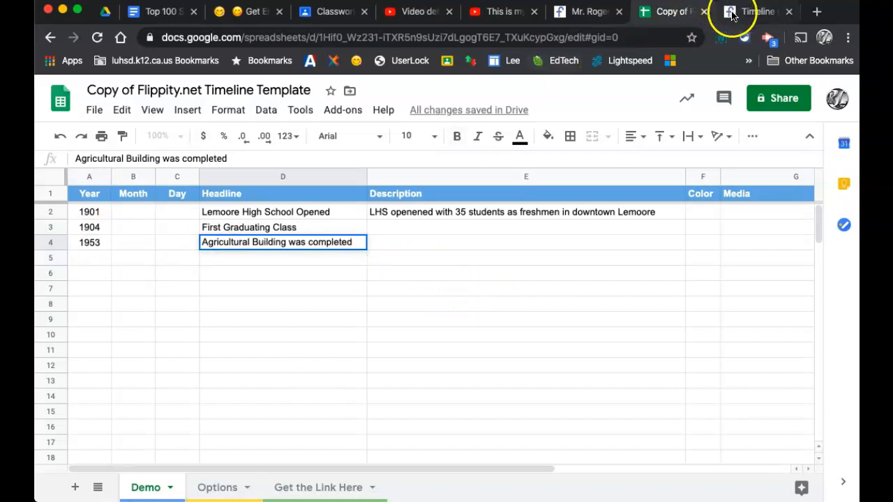
pyautogui.click(756, 12)
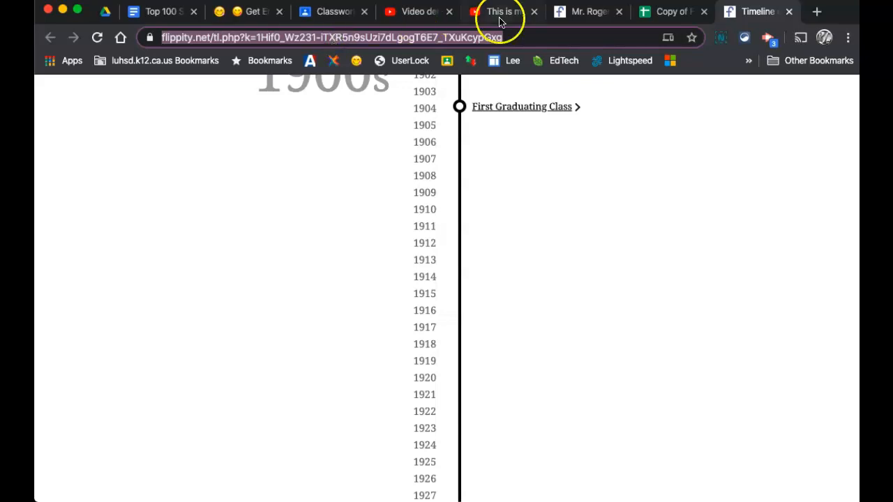
pyautogui.click(666, 11)
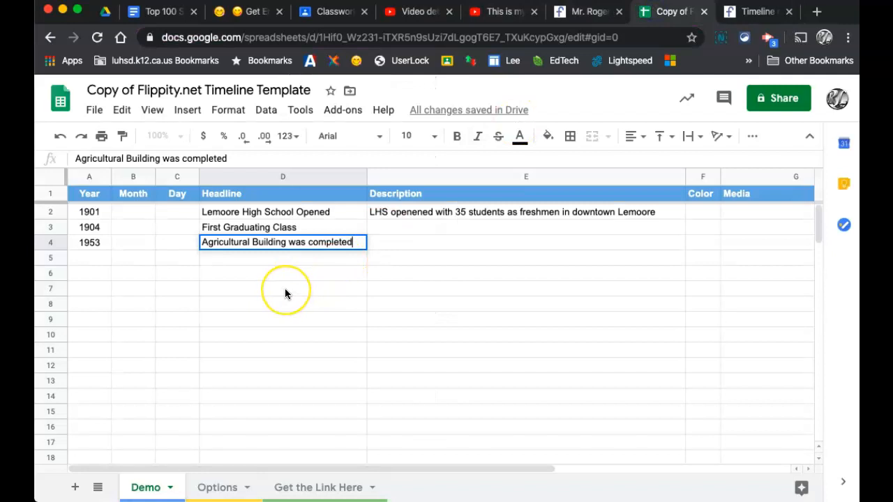
pyautogui.moveTo(117, 348)
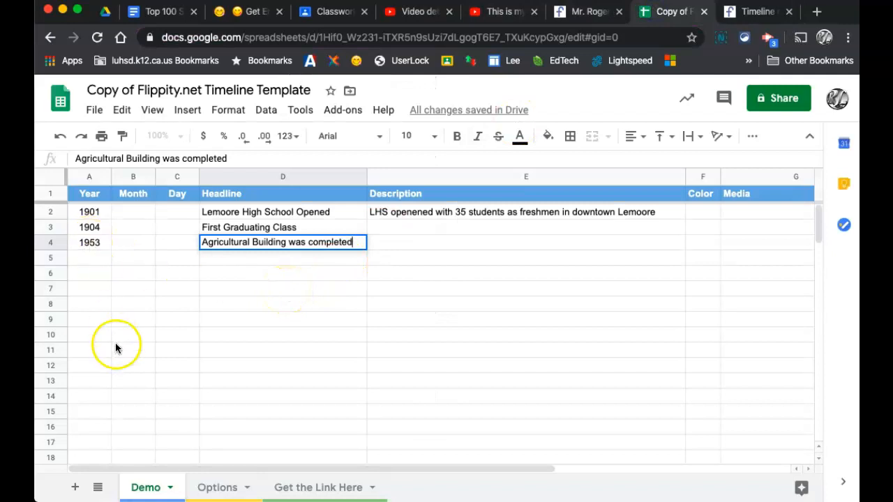